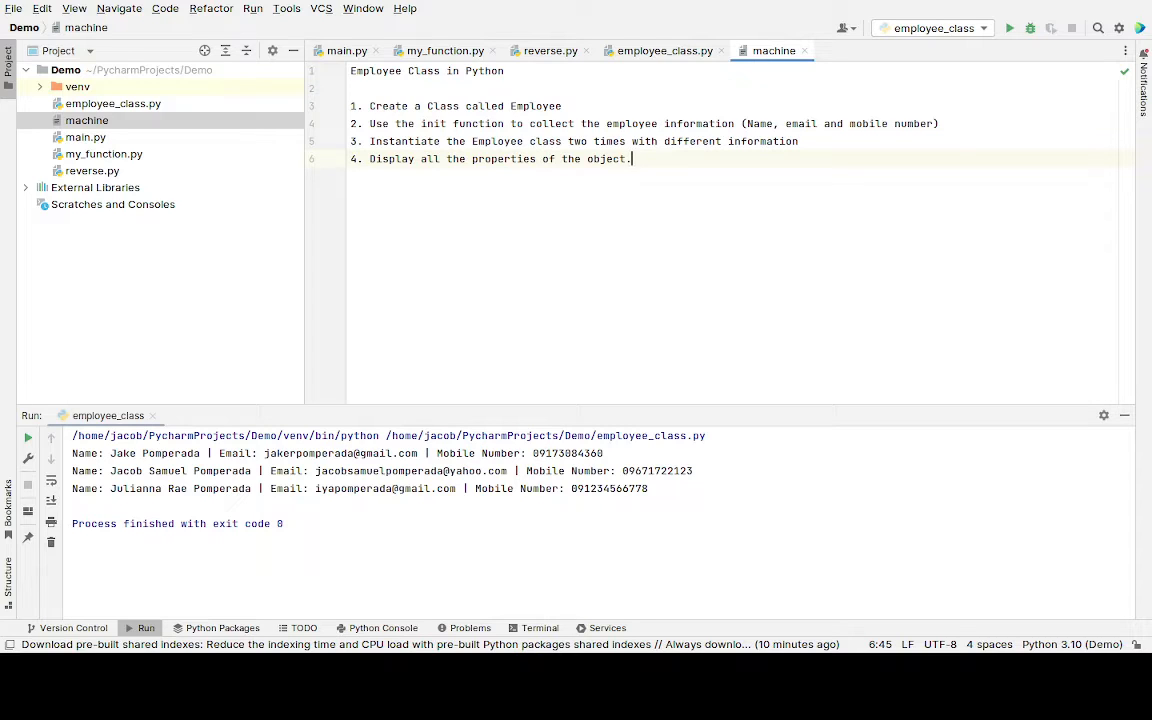
- Switch to the employee_class.py script with the Employee class and instances
{"action": "left_click", "coordinate": [663, 50]}
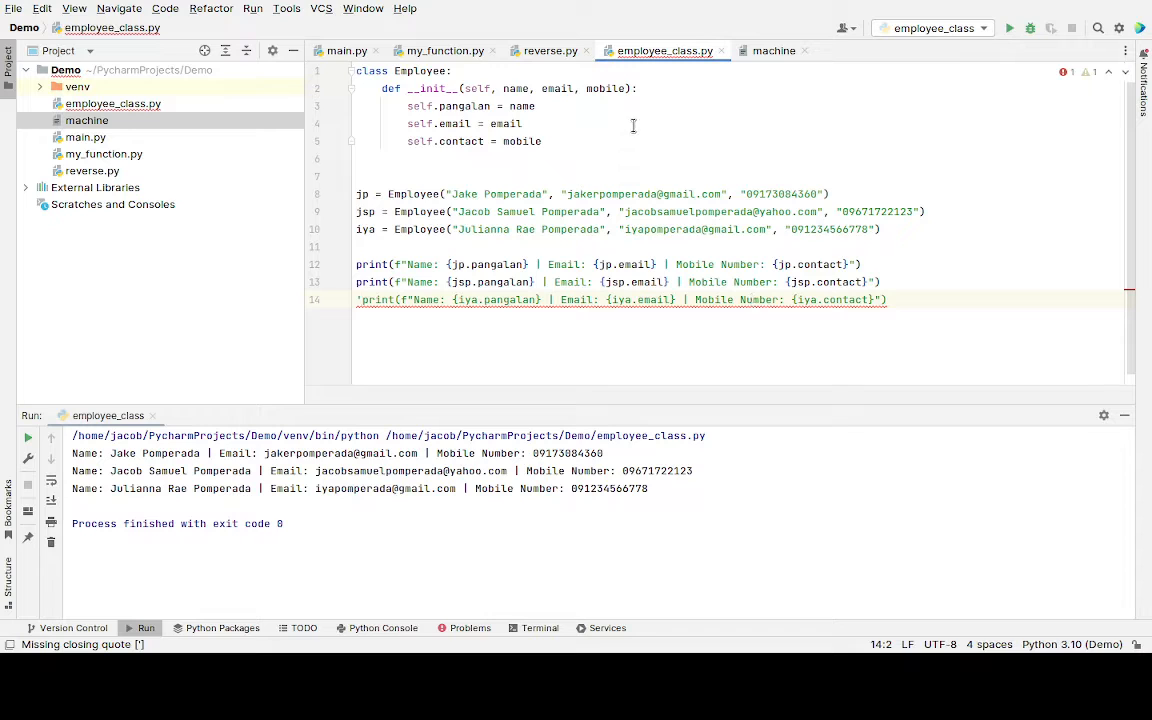
{"action": "mouse_move", "coordinate": [743, 106]}
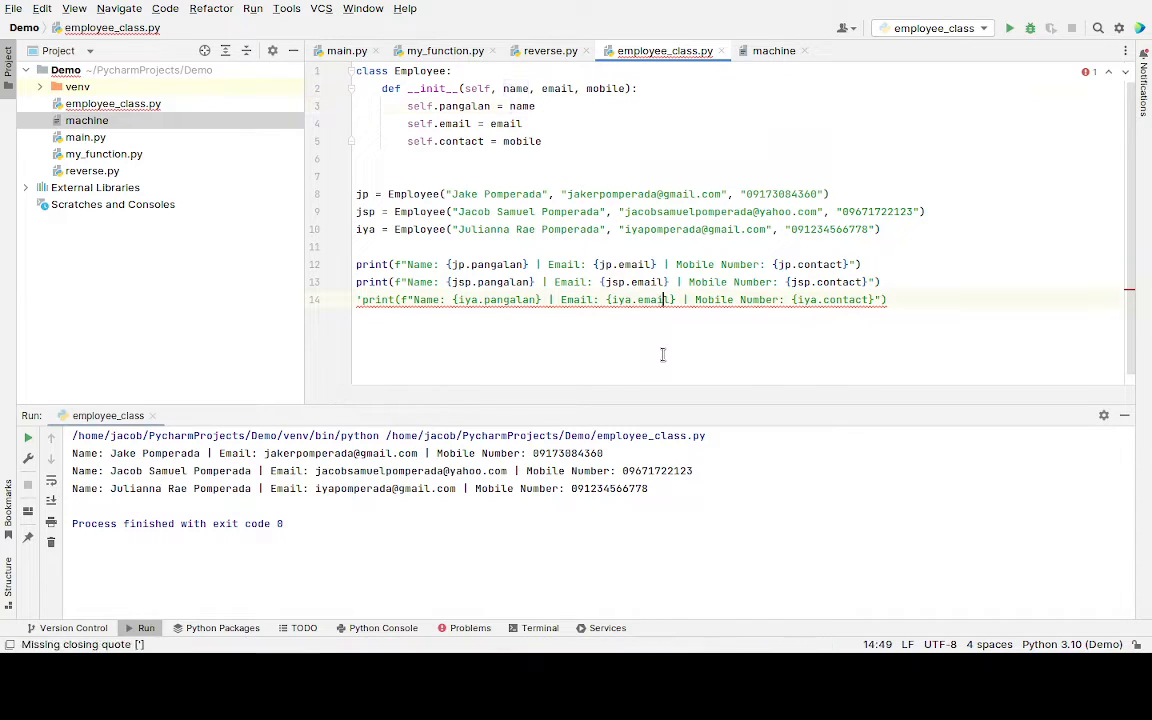
{"action": "mouse_move", "coordinate": [773, 50]}
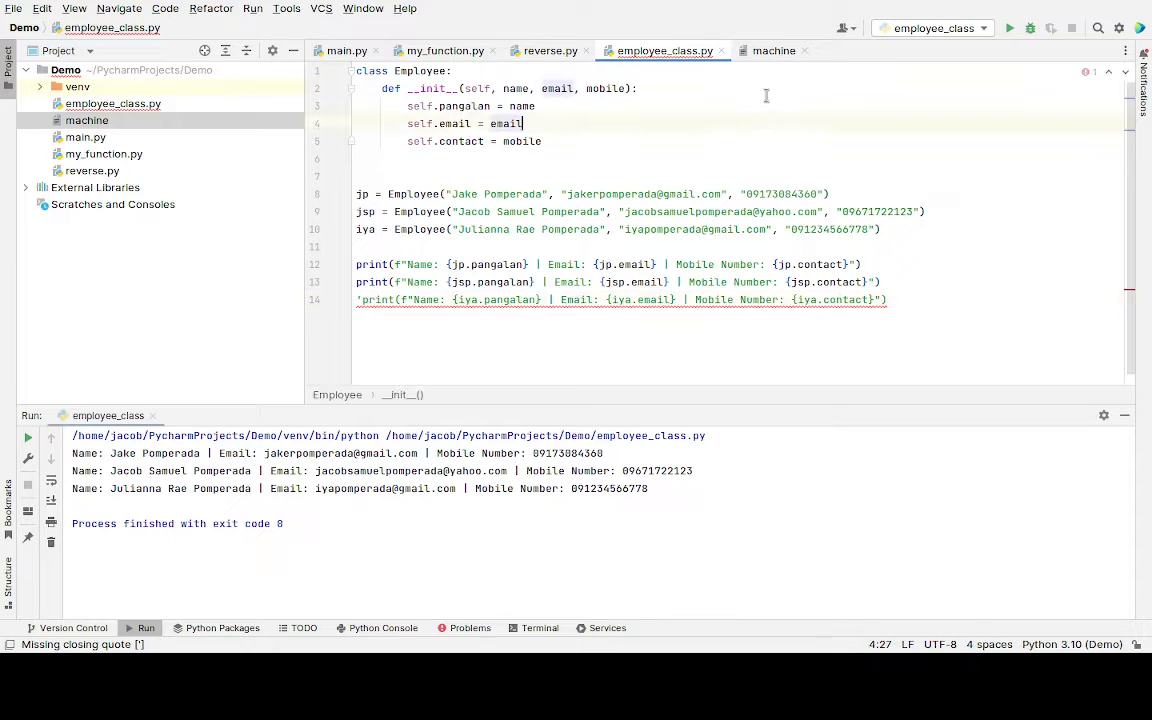
- Show the 'machine' notes listing the four Employee class requirements
{"action": "left_click", "coordinate": [773, 50]}
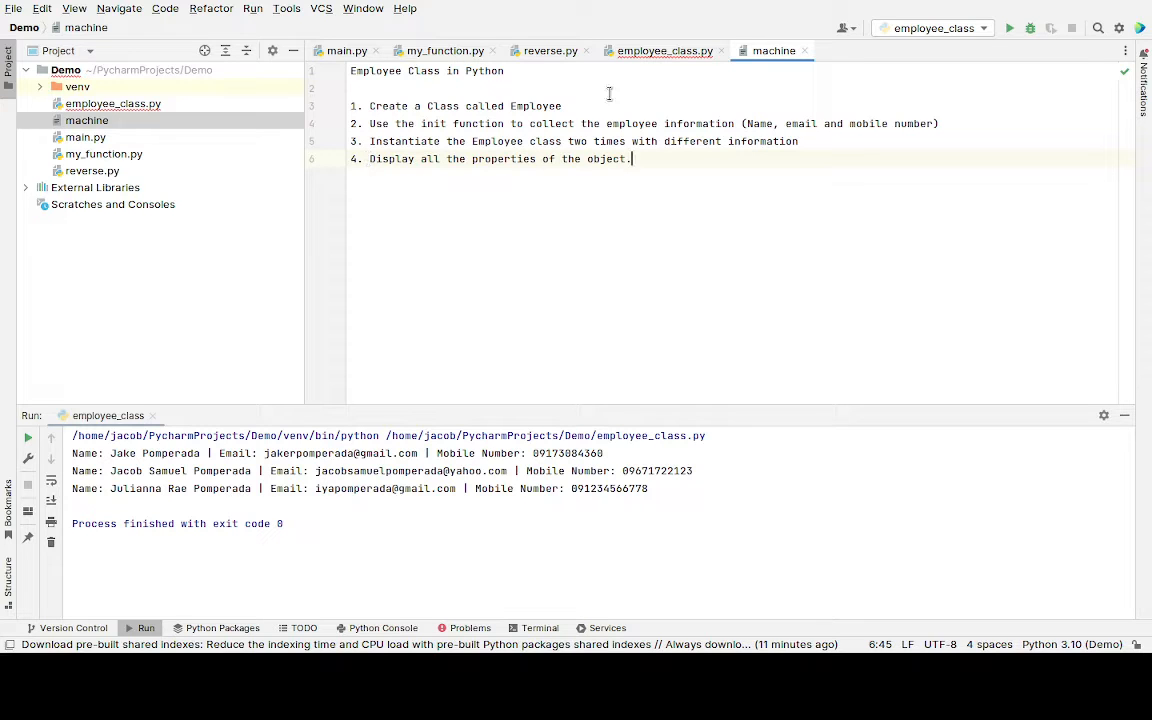
- Delete the third employee's iya = Employee(...) instance and its print line
{"action": "left_click", "coordinate": [664, 50]}
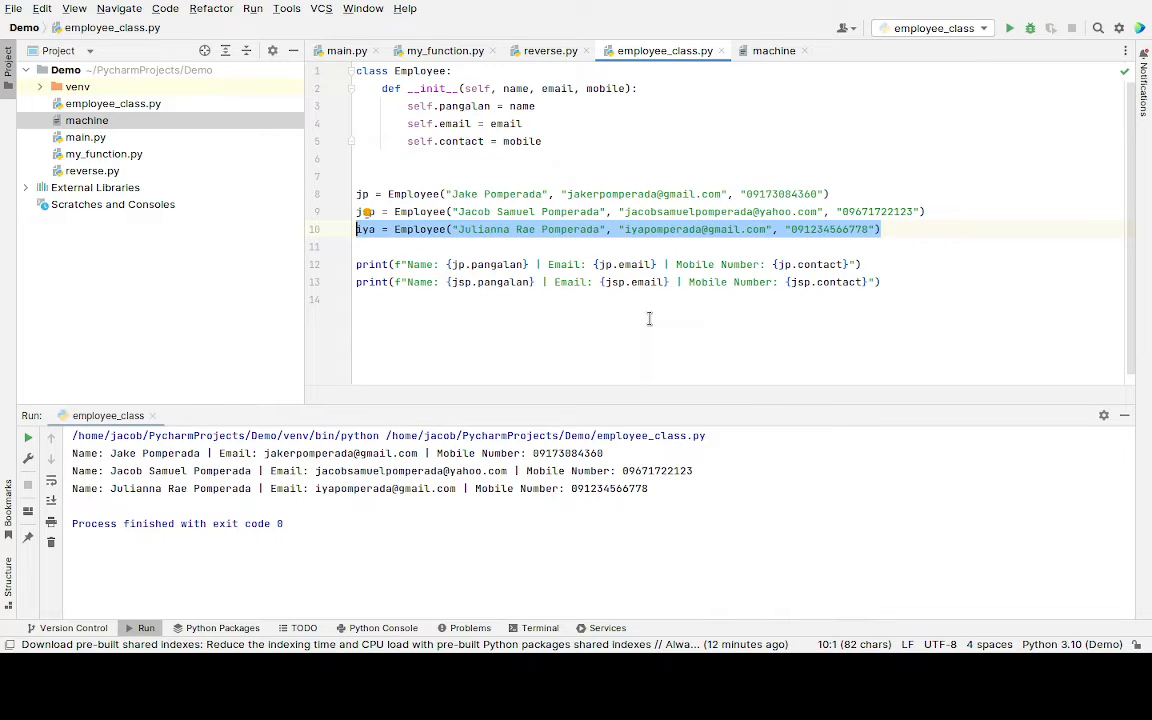
{"action": "key", "text": "Delete"}
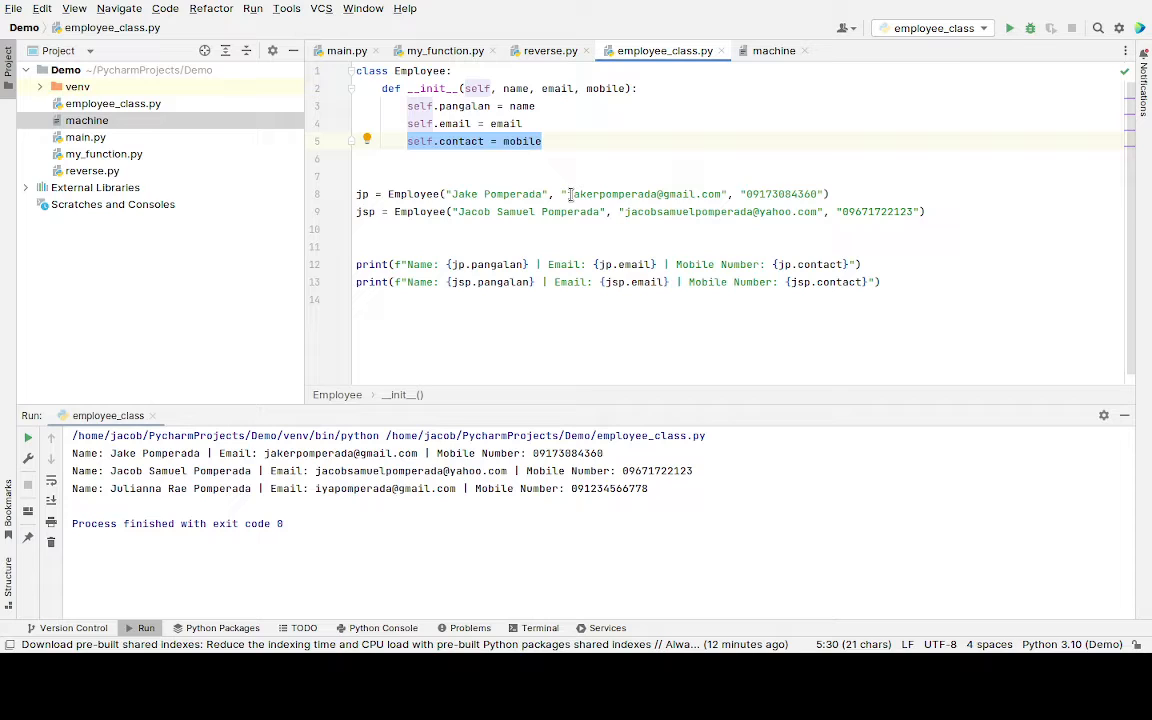
{"action": "double_click", "coordinate": [645, 194]}
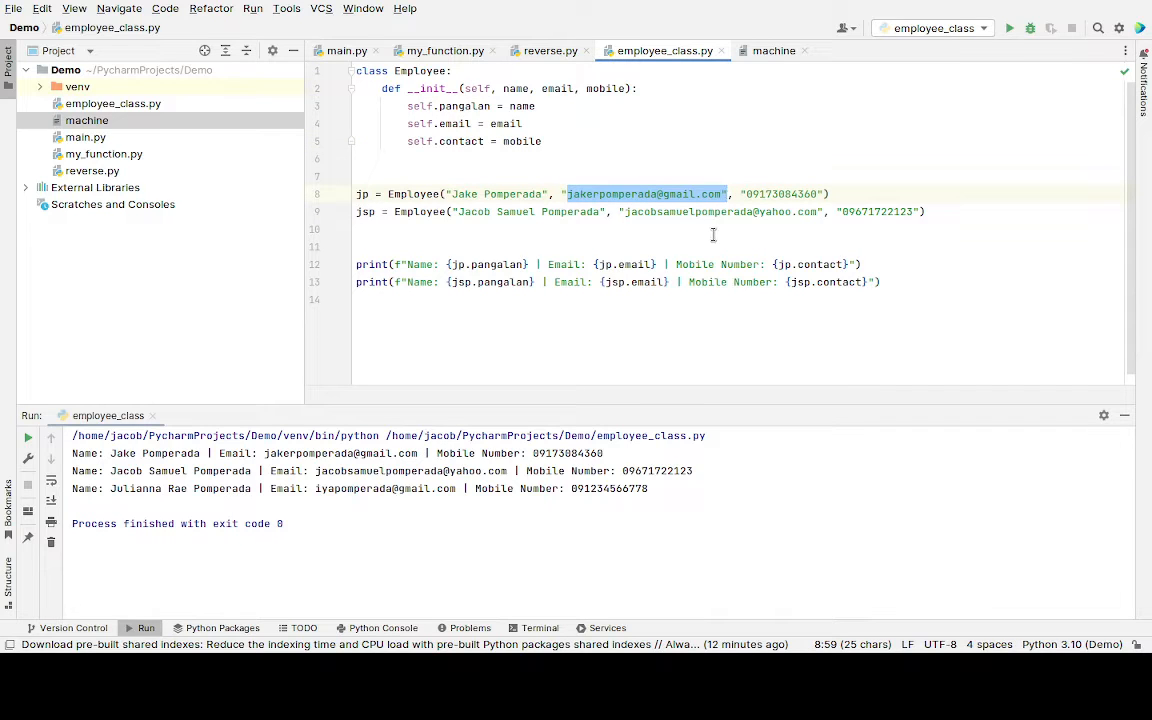
{"action": "left_click", "coordinate": [742, 193]}
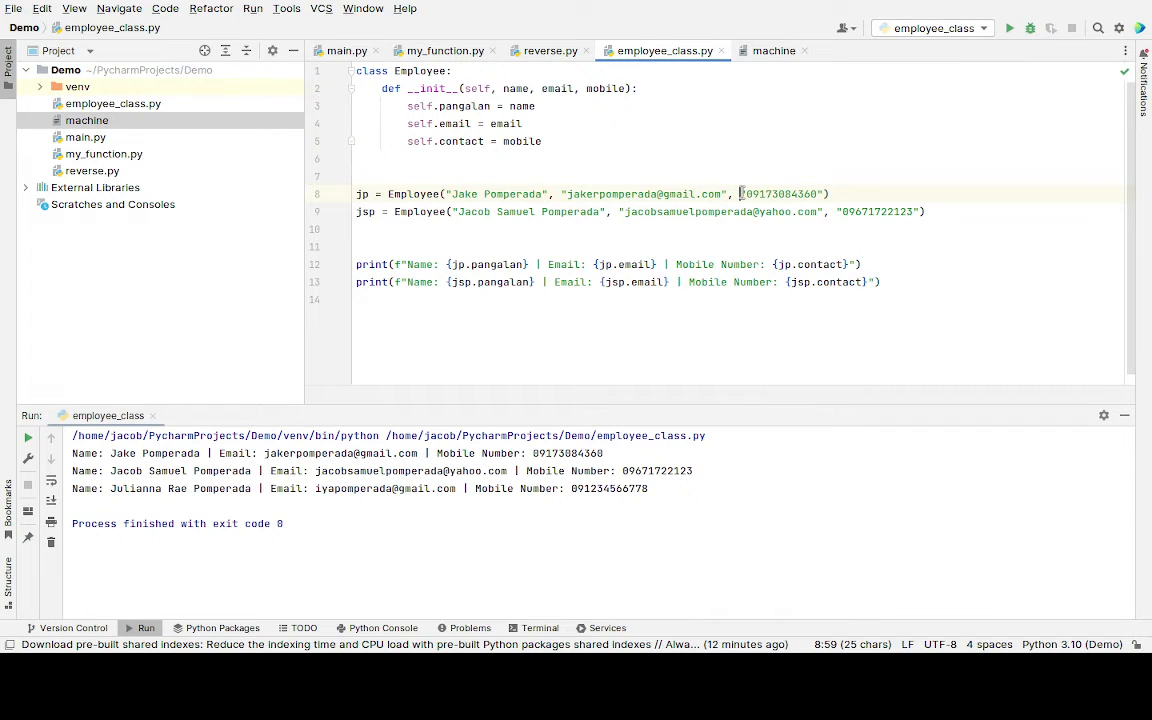
{"action": "double_click", "coordinate": [780, 193]}
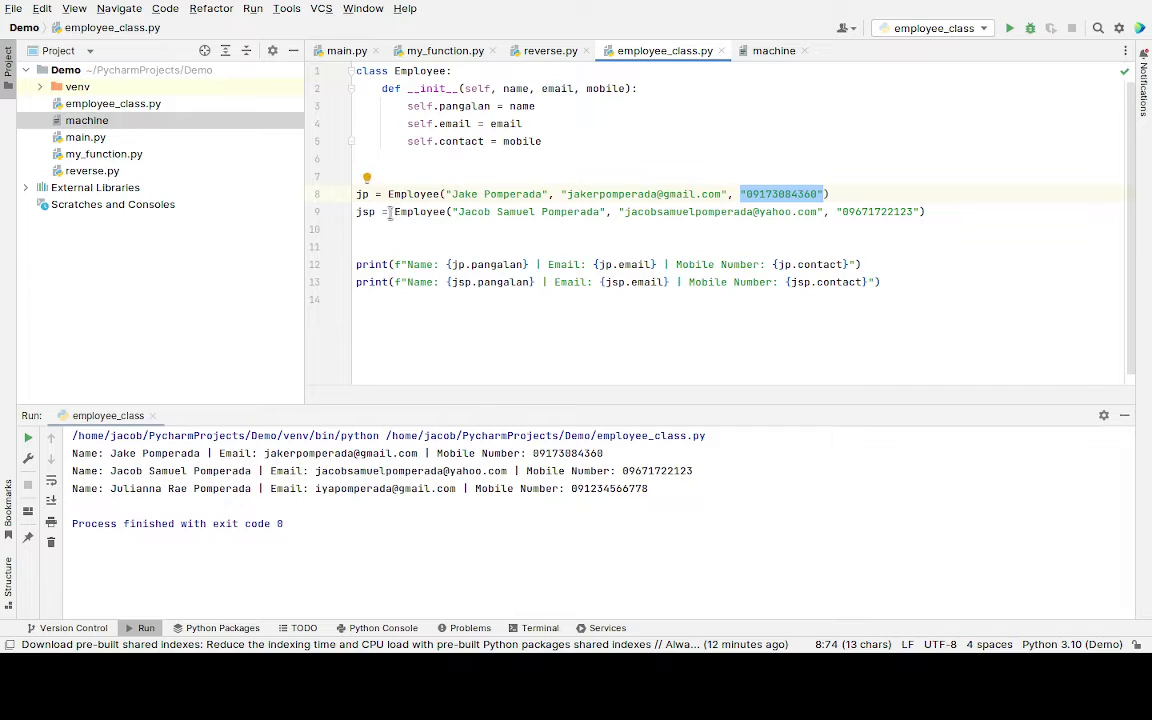
{"action": "double_click", "coordinate": [366, 211]}
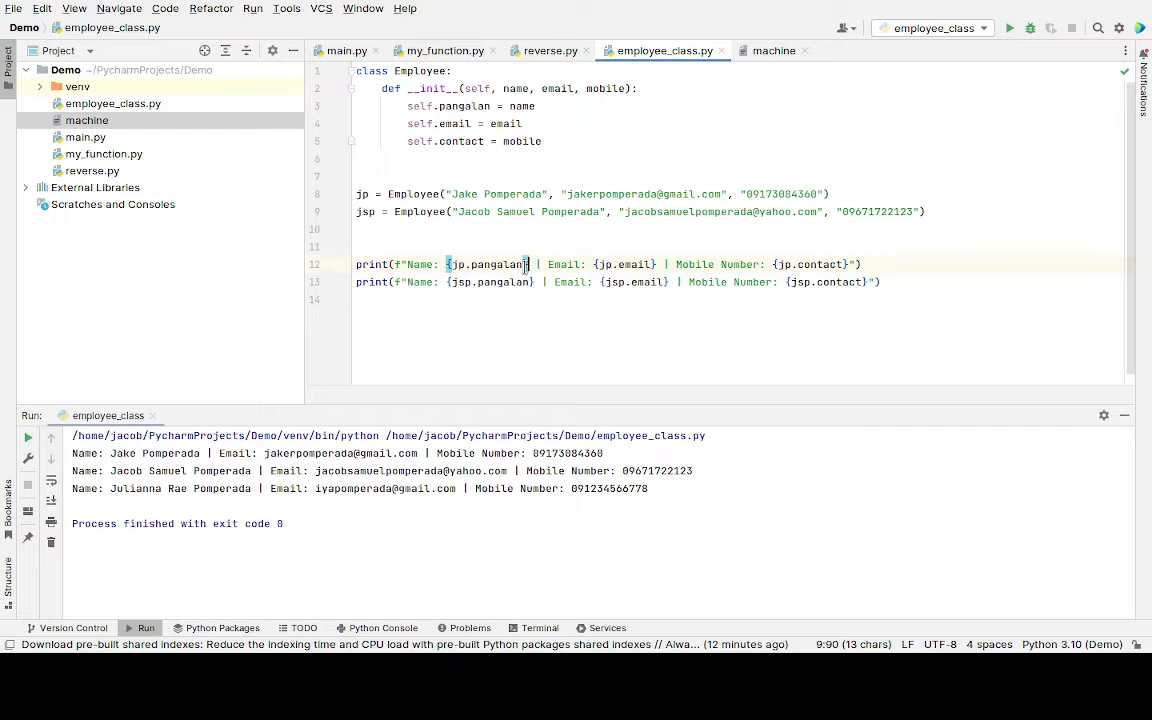
{"action": "double_click", "coordinate": [624, 264]}
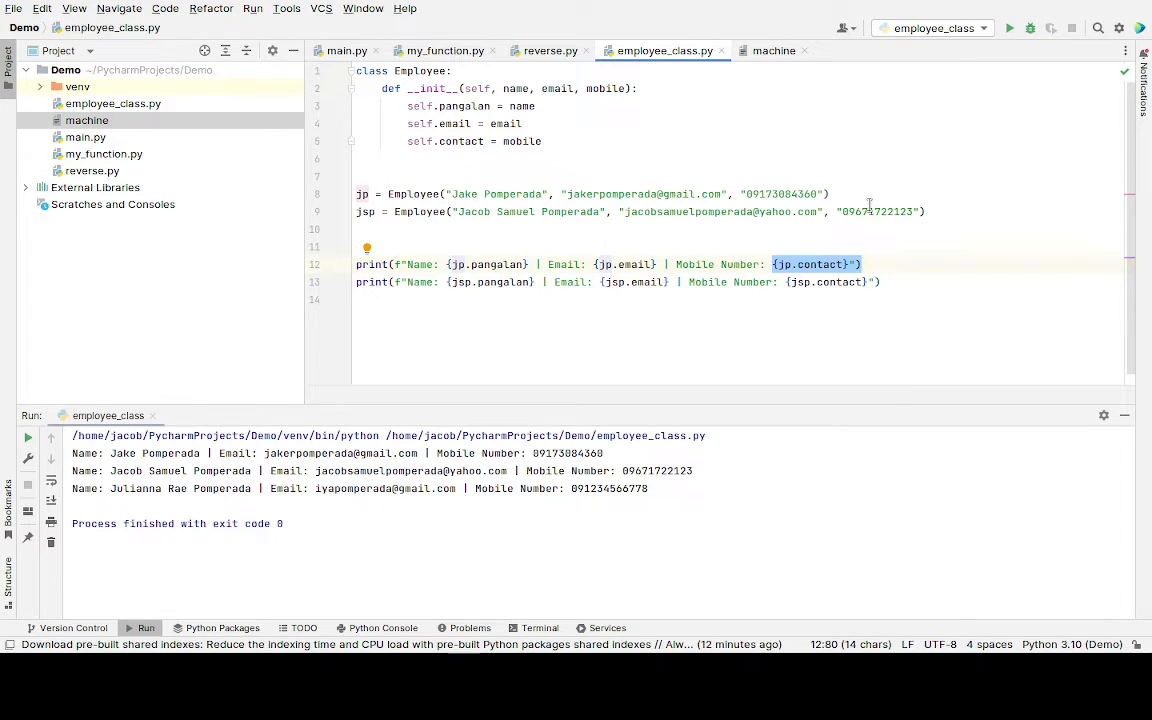
{"action": "left_click", "coordinate": [880, 281]}
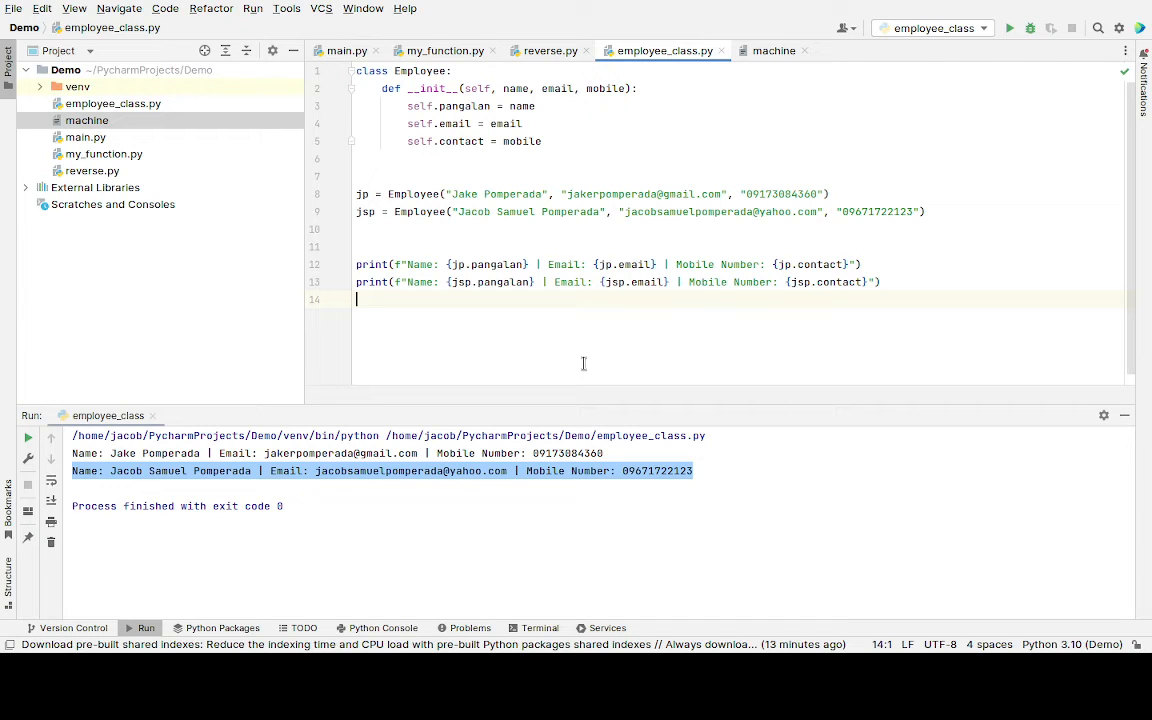
{"action": "mouse_move", "coordinate": [633, 392]}
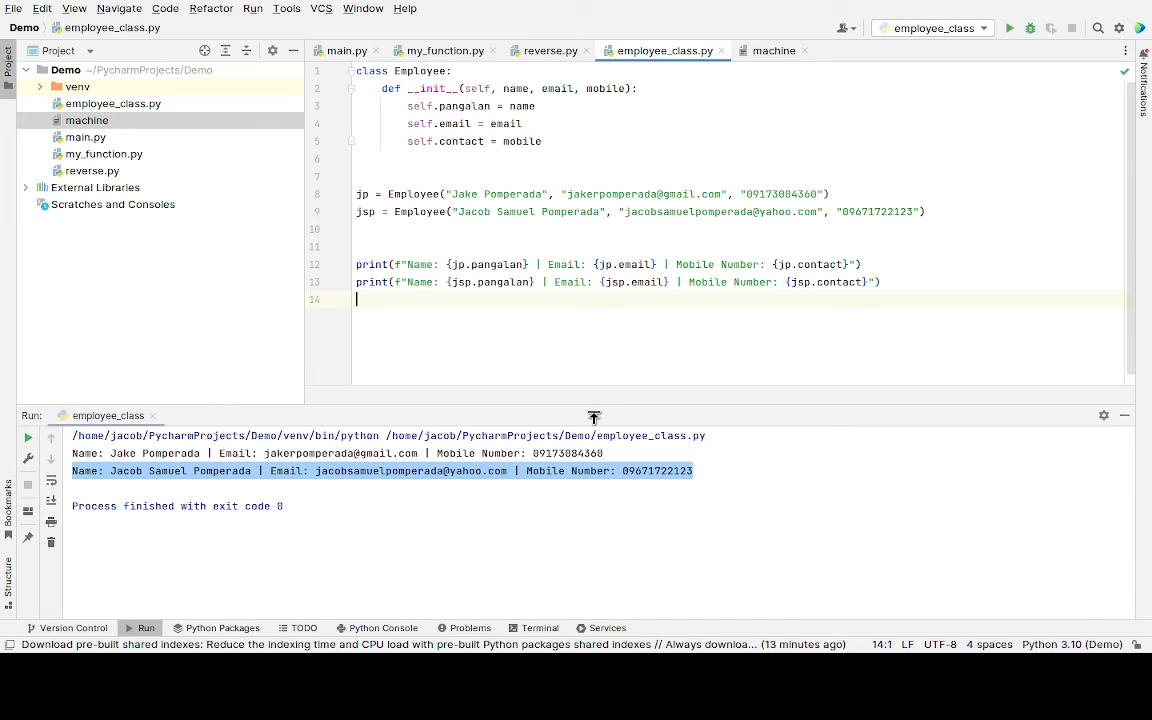
{"action": "mouse_move", "coordinate": [588, 425]}
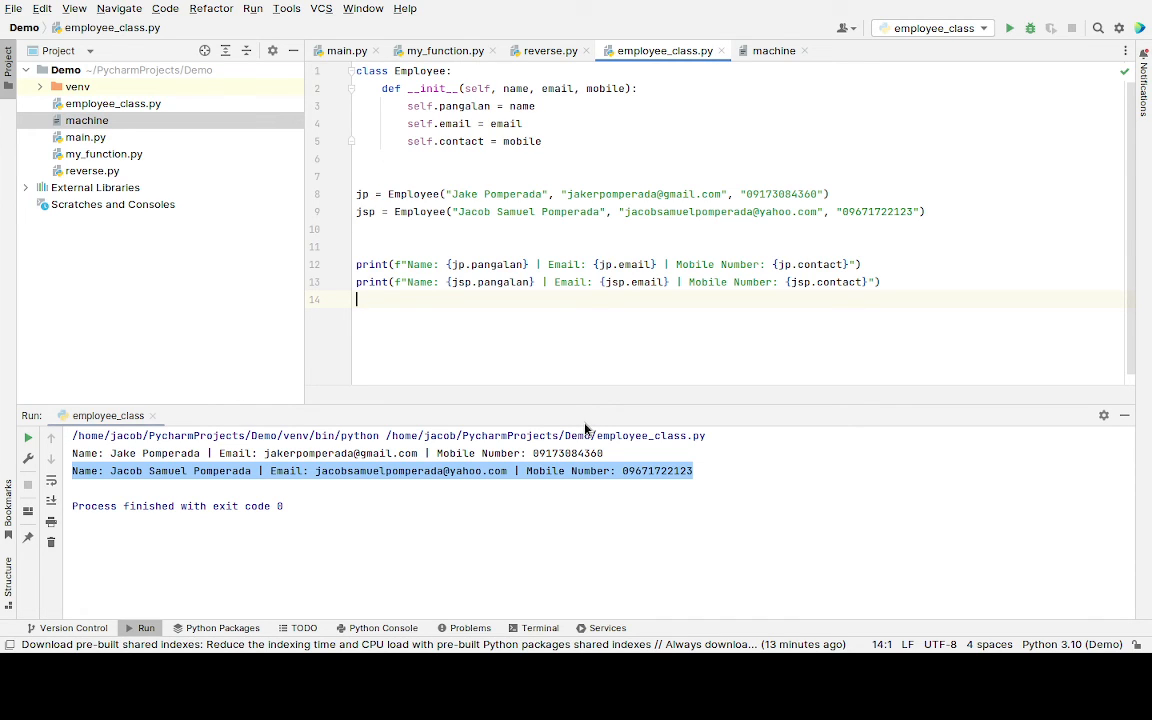